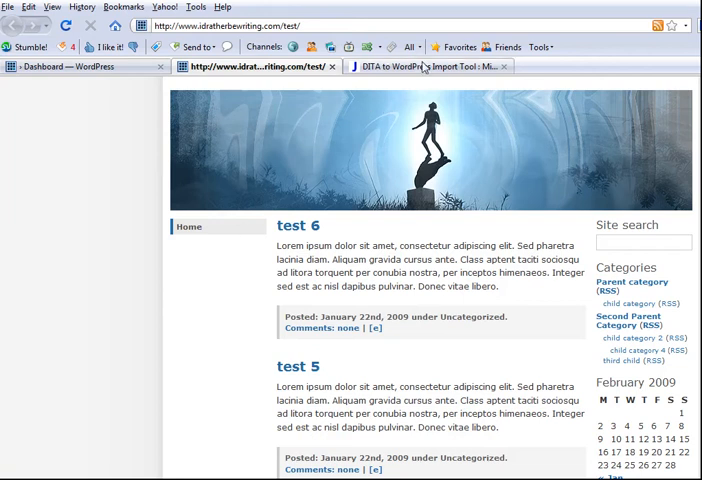
View the DITA to WordPress Import Tool article in its browser tab.
left_click(430, 66)
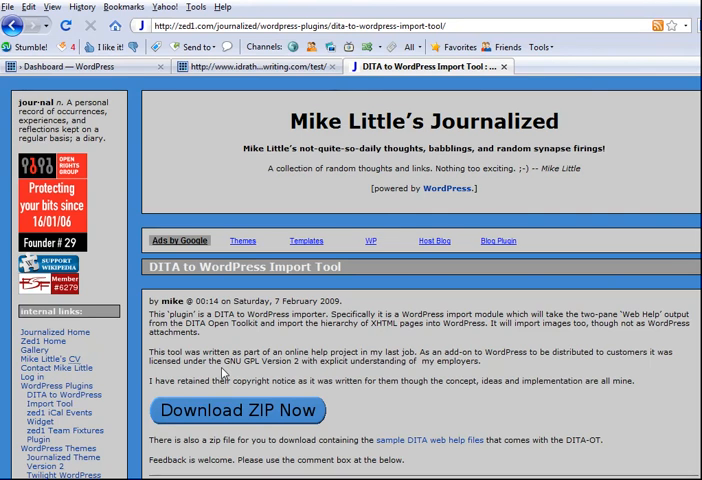
mouse_move(344, 426)
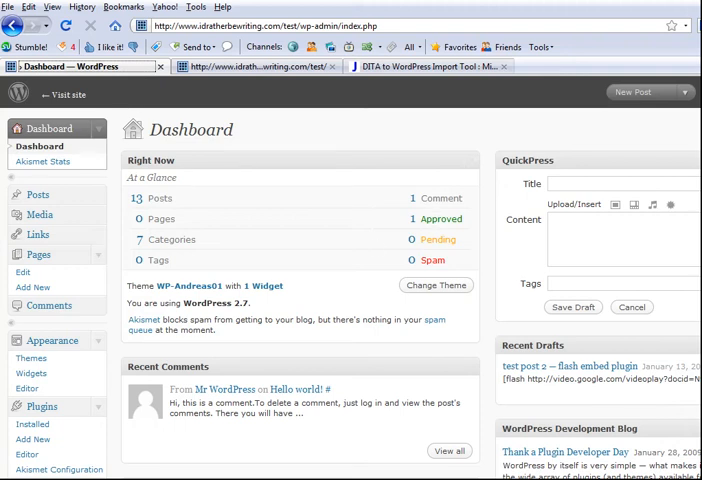
Go to Tools > Import in the admin sidebar to list available importers.
scroll("down", 3)
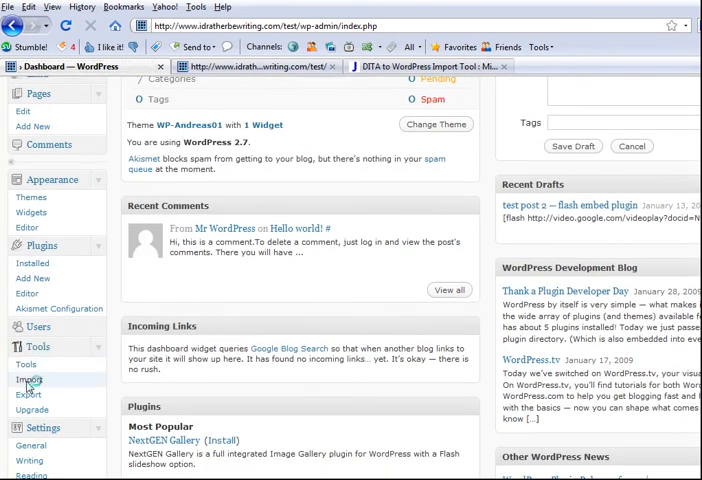
left_click(30, 379)
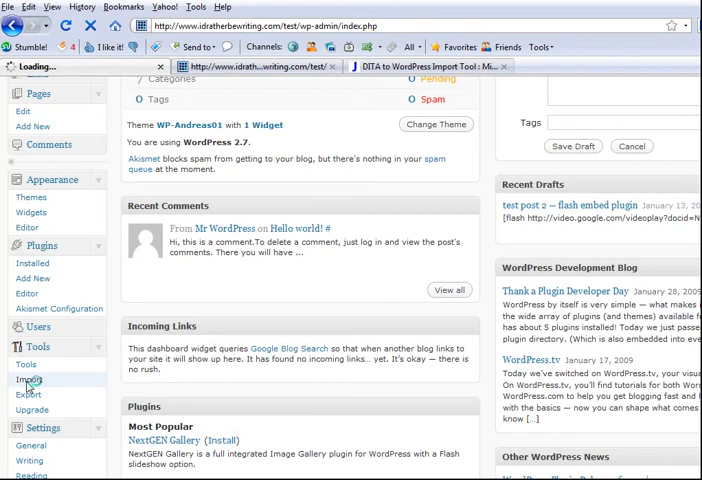
left_click(30, 379)
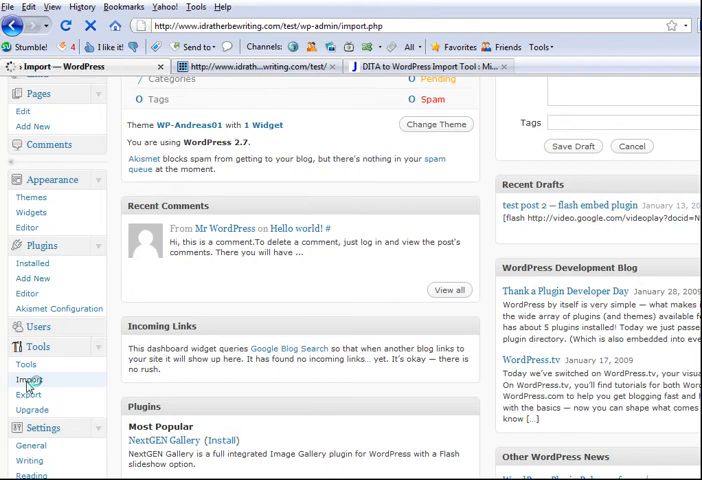
left_click(30, 380)
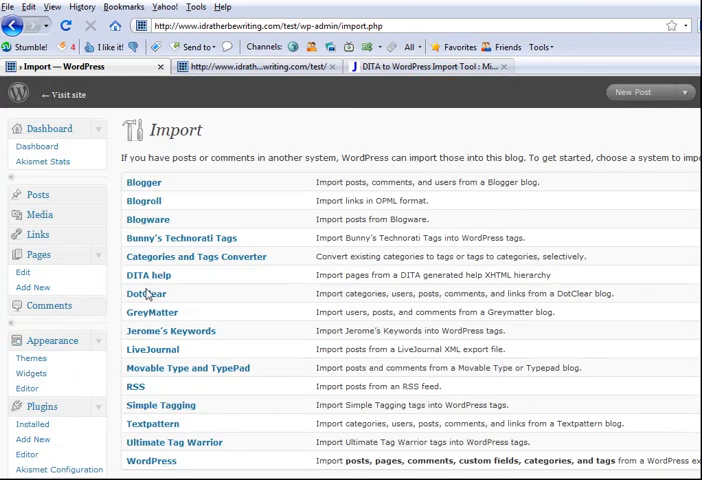
mouse_move(148, 275)
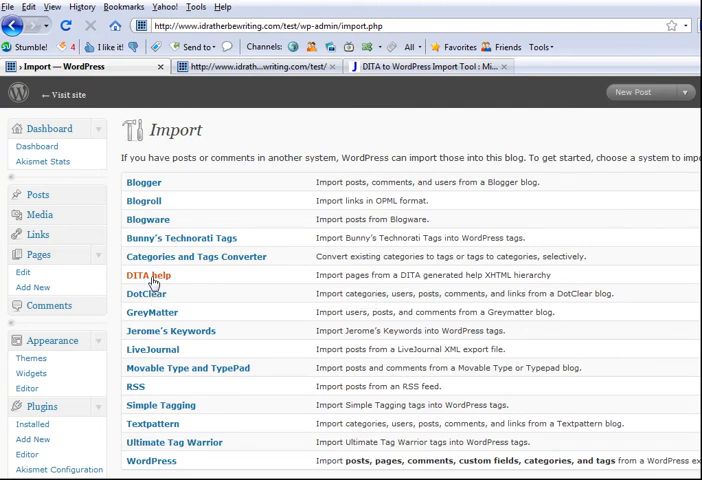
Choose the DITA help importer for XHTML pages.
left_click(148, 275)
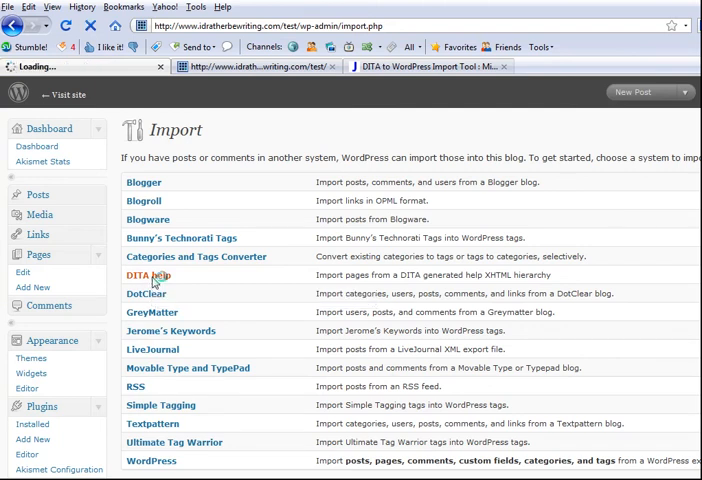
left_click(147, 275)
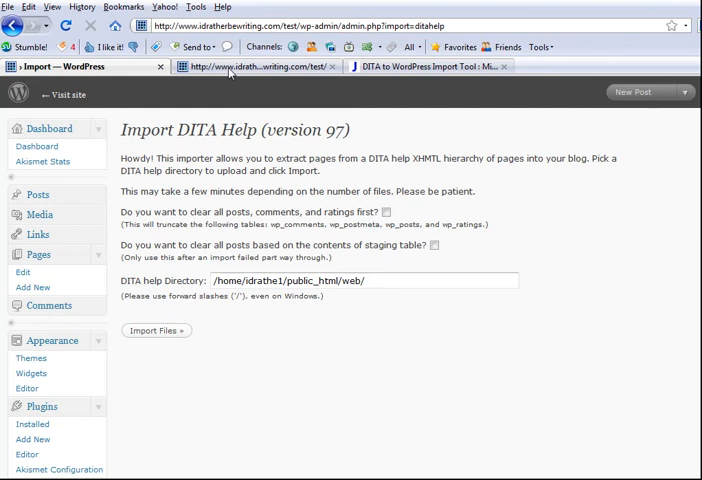
left_click(265, 67)
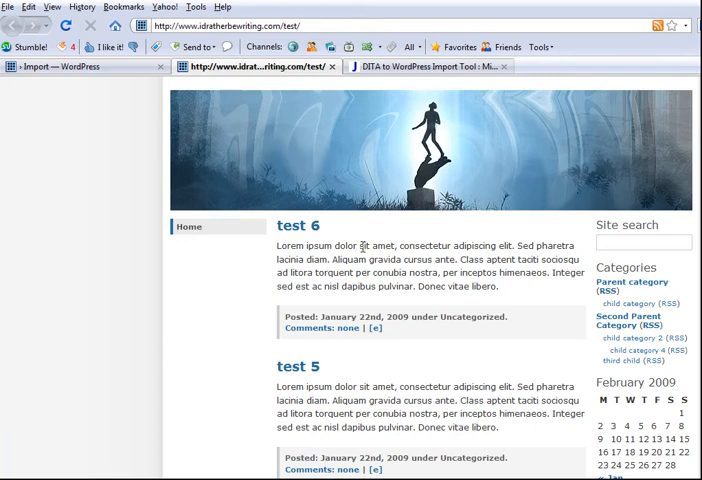
mouse_move(265, 204)
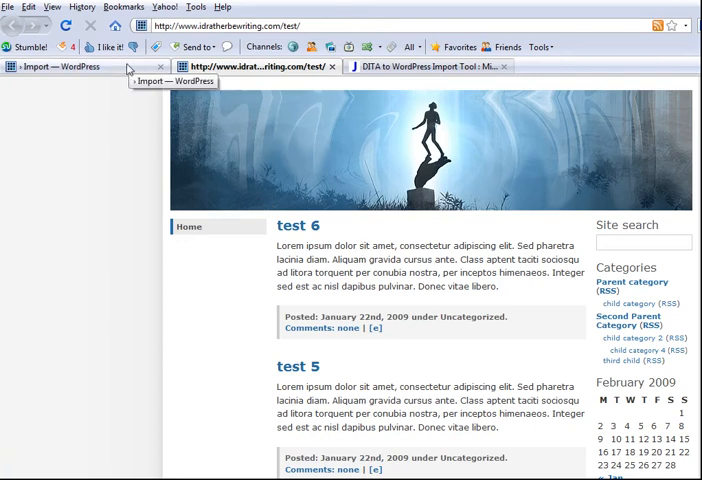
Switch back to the DITA to WordPress Import Tool article tab.
left_click(430, 66)
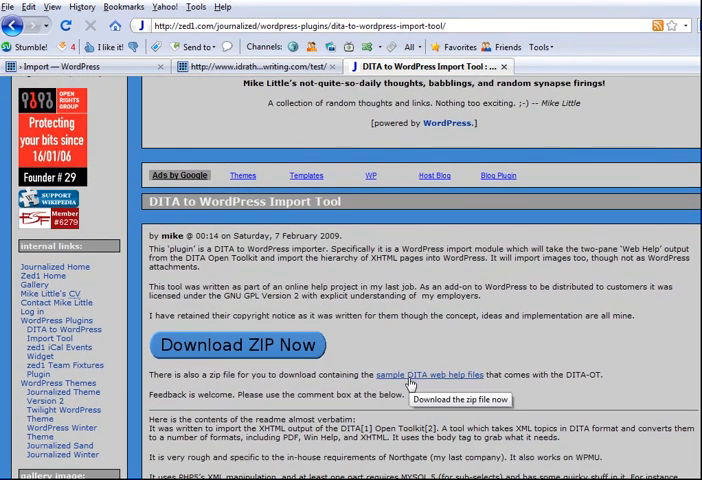
mouse_move(407, 359)
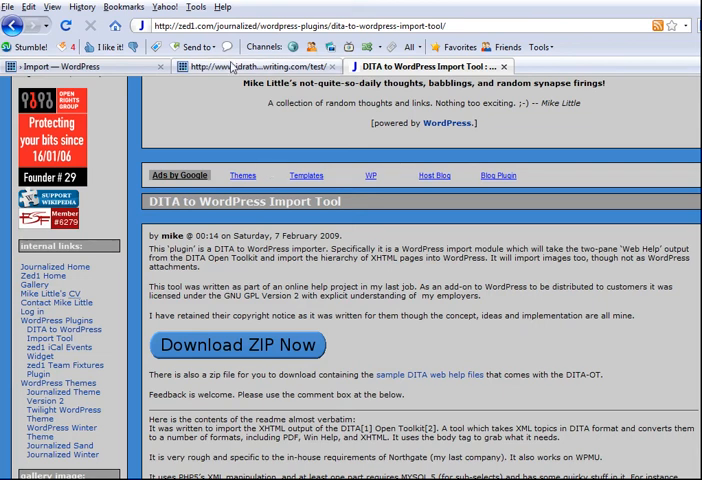
Switch to the idratherbewriting.com/test/ front-end tab.
left_click(255, 66)
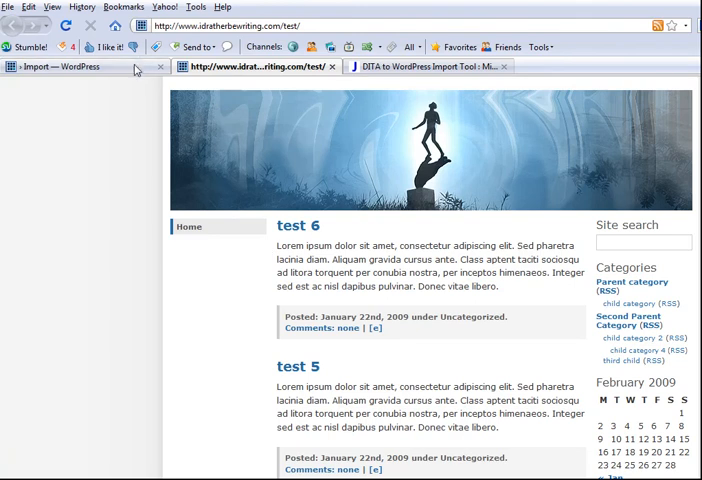
Switch to the Import DITA Help page with its directory path filled in.
left_click(60, 67)
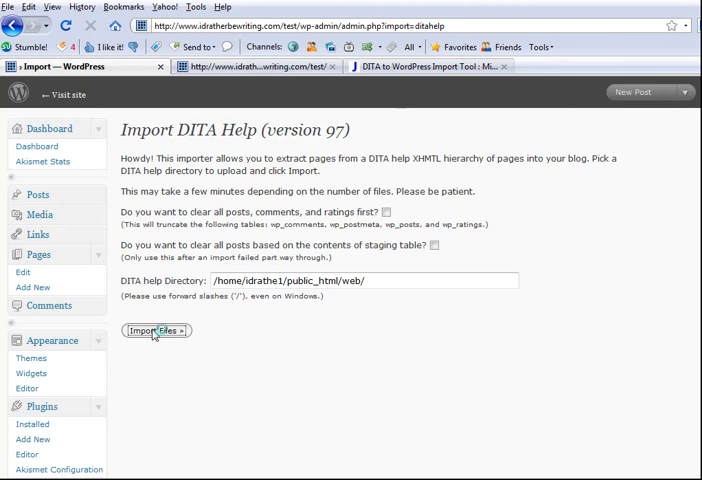
Import the DITA help files into staging and scroll the log to Stage 2.
left_click(153, 331)
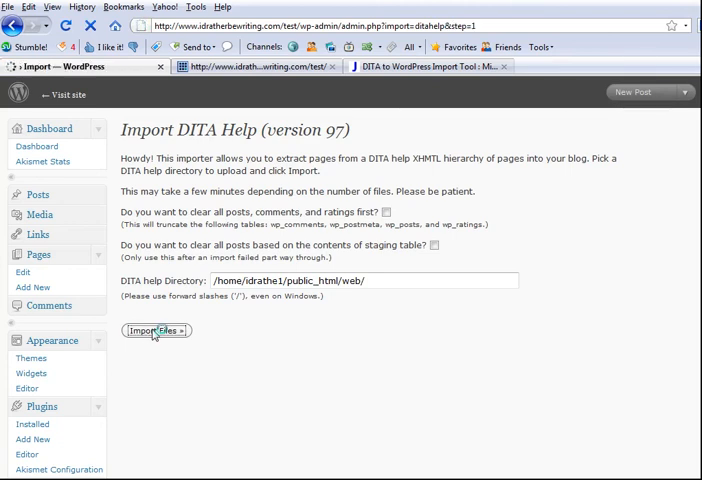
left_click(155, 331)
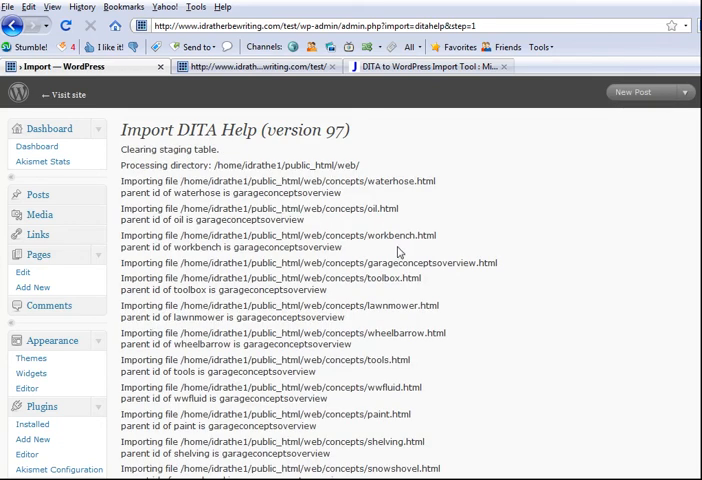
scroll("down", 3)
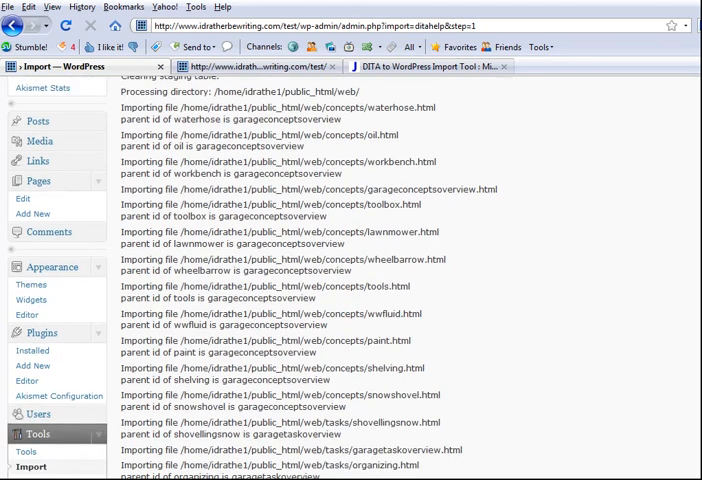
scroll("down", 3)
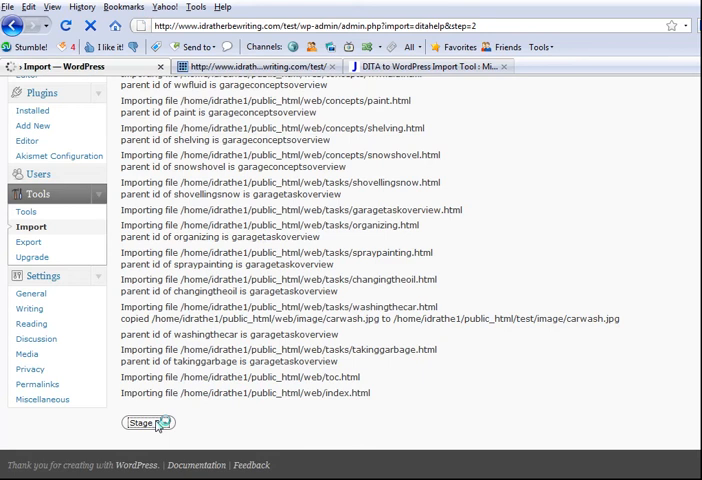
left_click(147, 423)
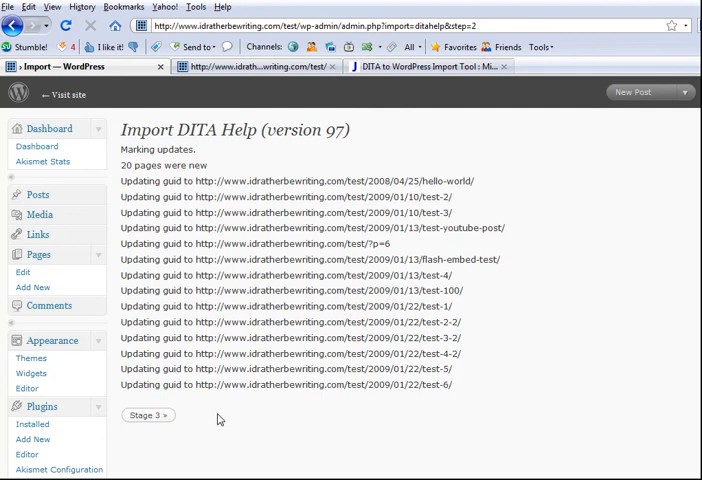
Run Stage 2, marking 20 new pages and updating GUIDs, then continue to Stage 3.
left_click(147, 415)
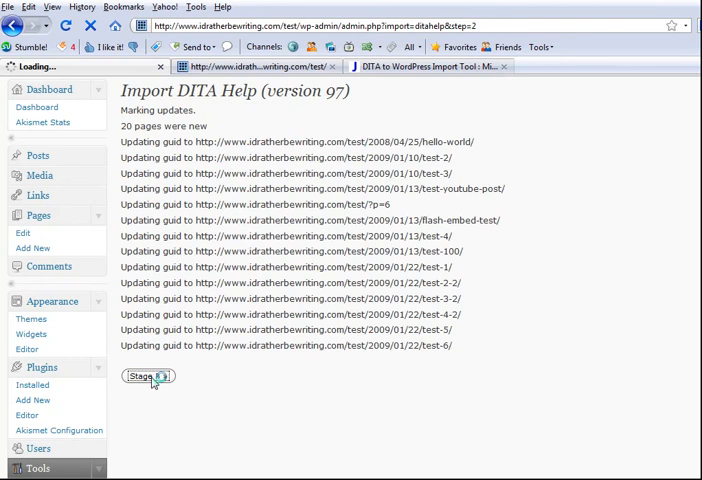
Run Stage 3, inserting the 20 topics as new pages with ids 56 to 75.
left_click(147, 376)
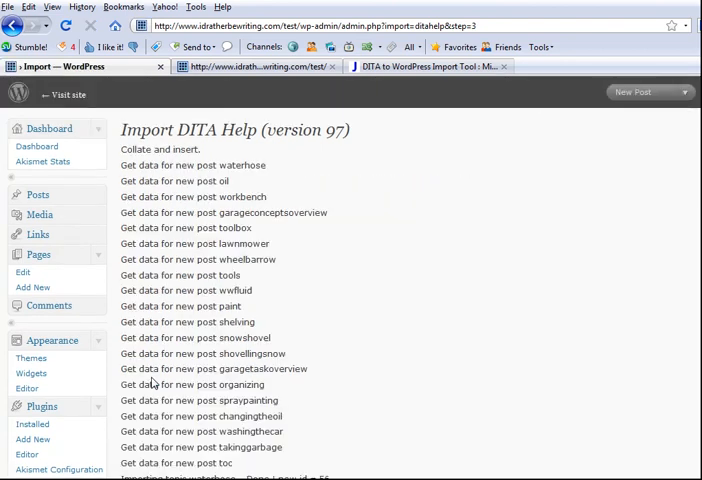
mouse_move(152, 384)
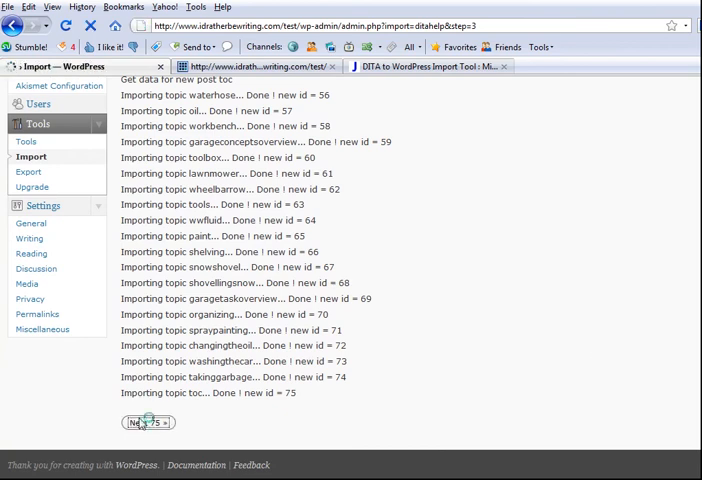
left_click(146, 422)
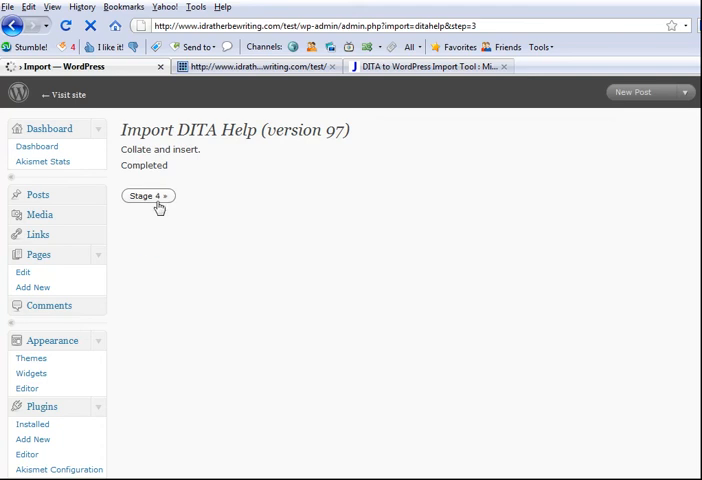
Run Stage 4 to set topic page parents and update GUIDs until all done.
left_click(147, 195)
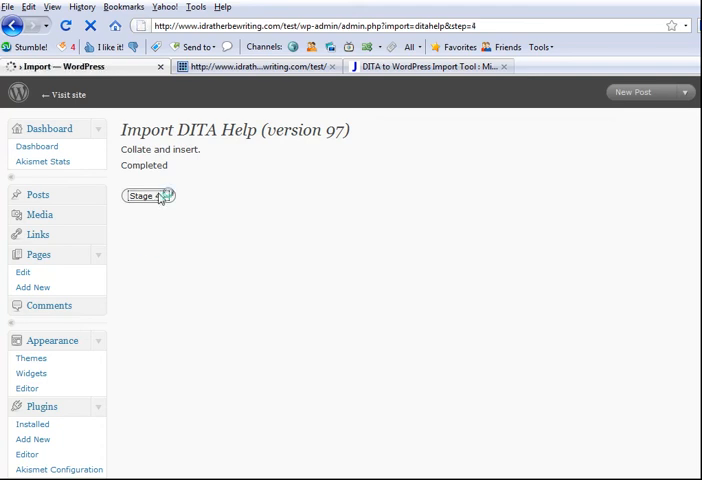
left_click(148, 195)
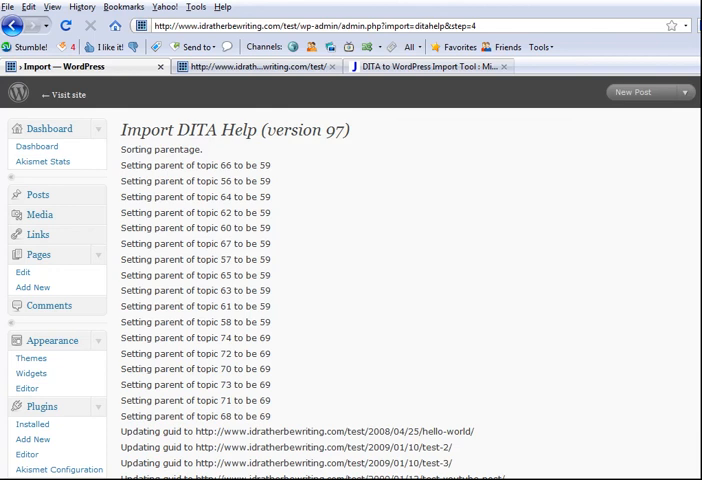
scroll("down", 3)
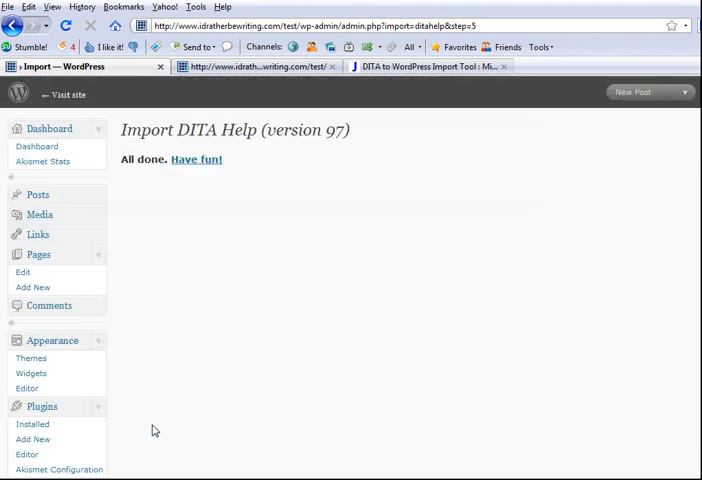
mouse_move(232, 182)
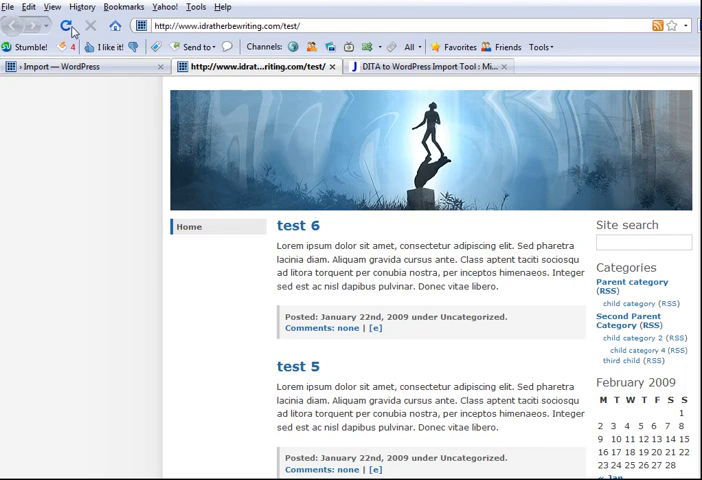
Reload the test site's front page and open the imported Garage Concepts page.
left_click(65, 25)
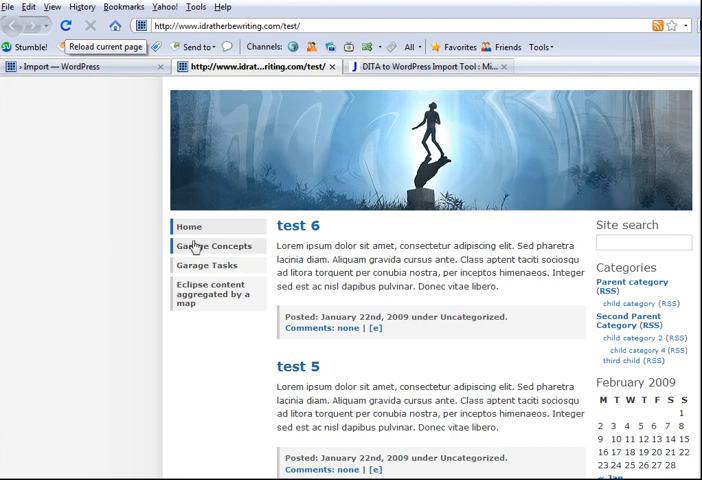
mouse_move(196, 246)
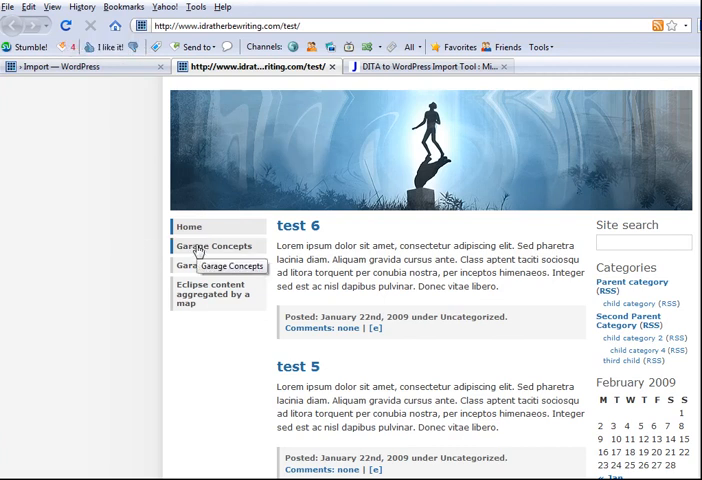
mouse_move(310, 303)
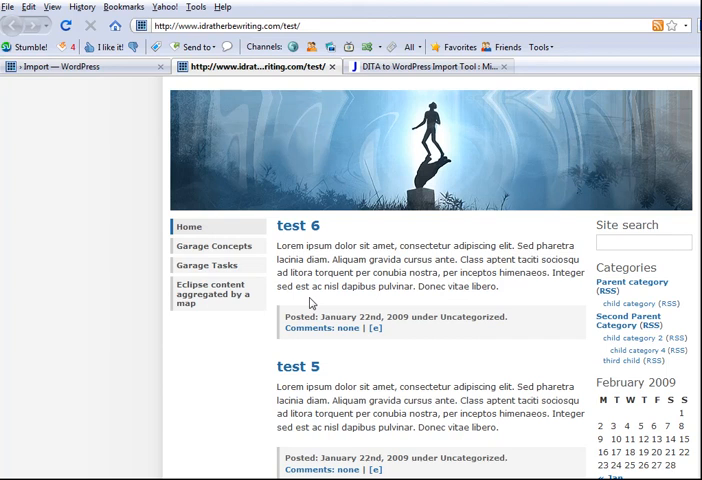
mouse_move(248, 267)
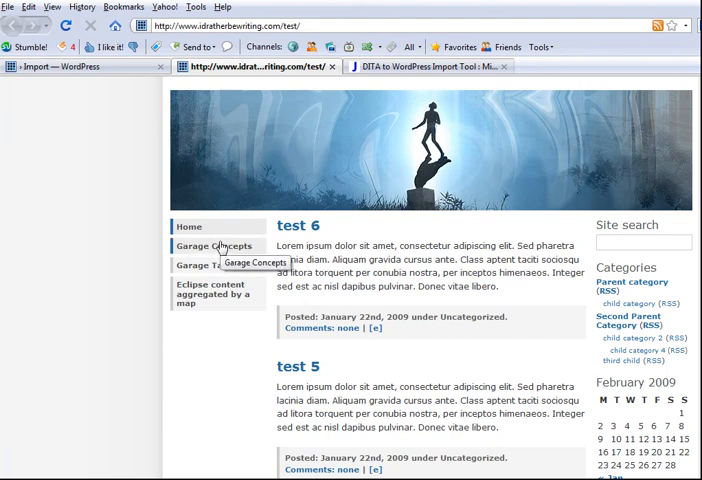
left_click(216, 246)
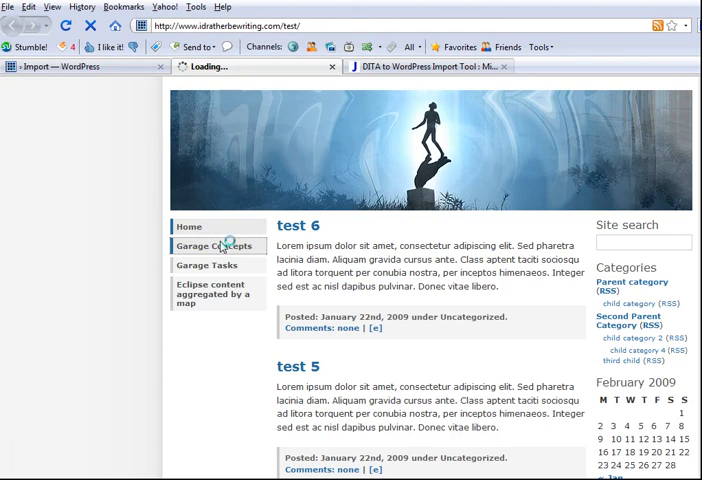
Open the Workbench subpage from Garage Concepts, then move on to Garage Tasks.
left_click(214, 246)
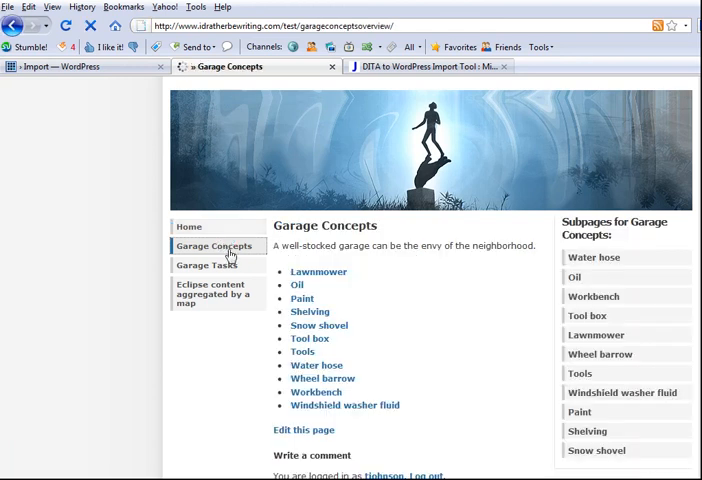
mouse_move(597, 277)
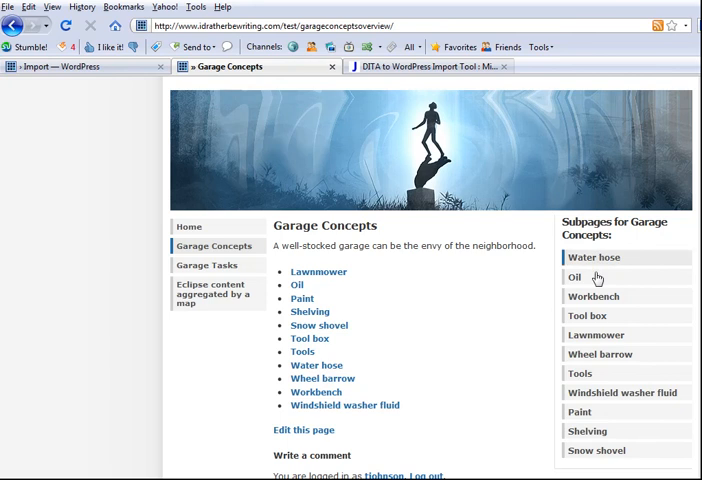
left_click(593, 296)
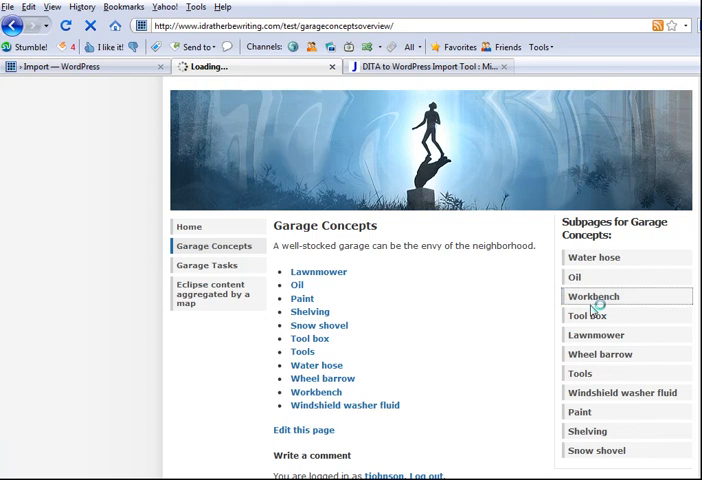
left_click(593, 296)
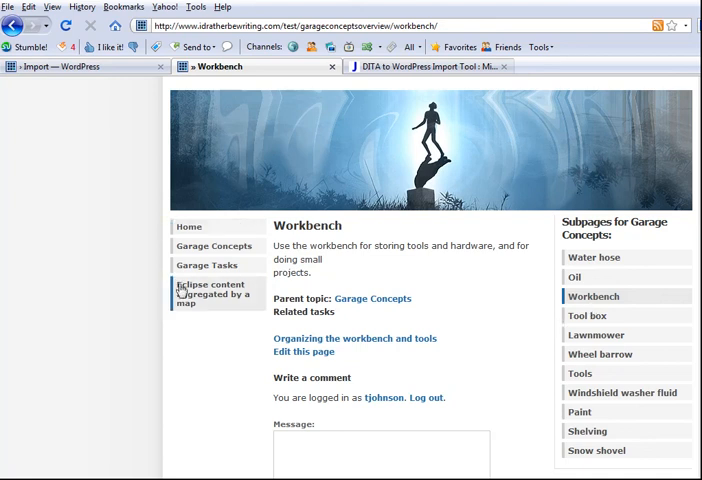
left_click(207, 265)
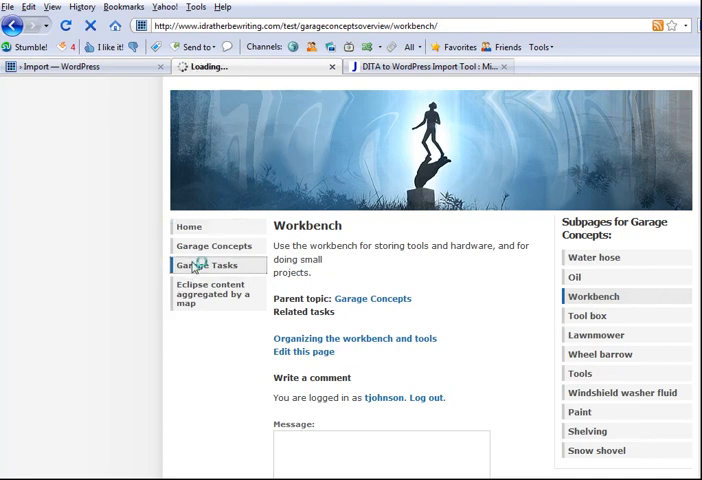
View 'Changing the oil in your car' and 'Washing the car', then the Eclipse map page.
left_click(208, 265)
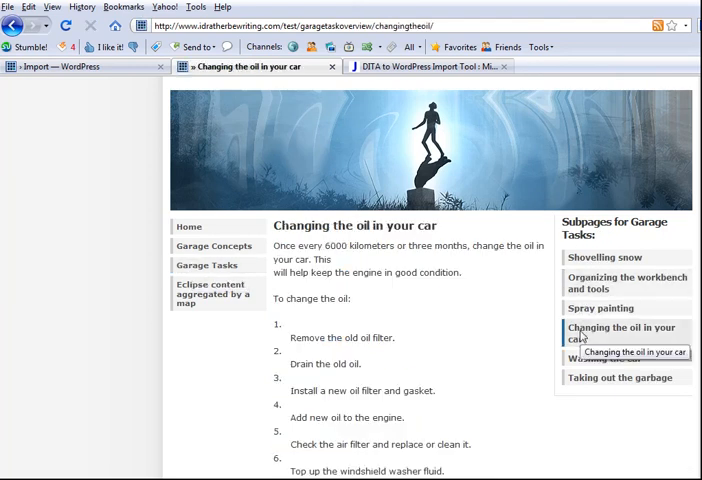
mouse_move(610, 358)
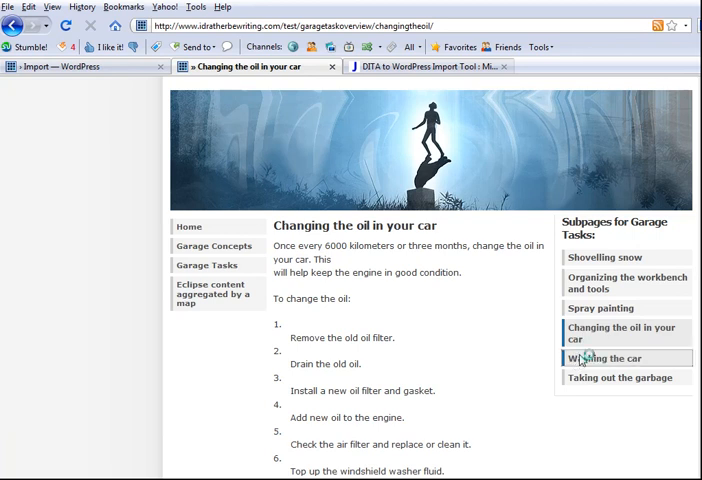
left_click(607, 358)
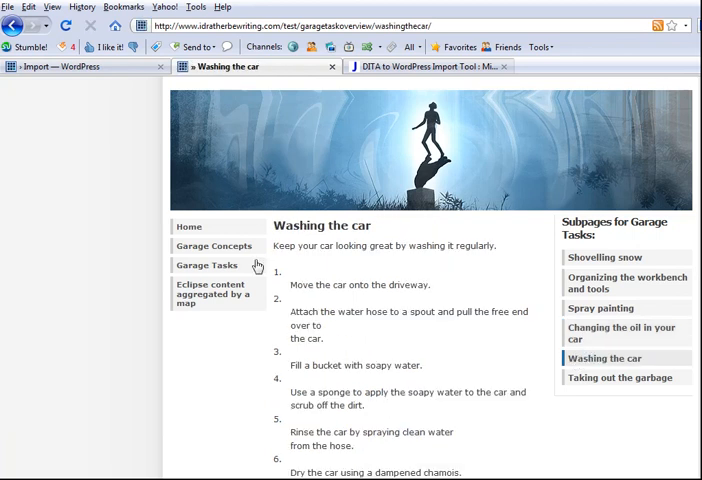
mouse_move(205, 293)
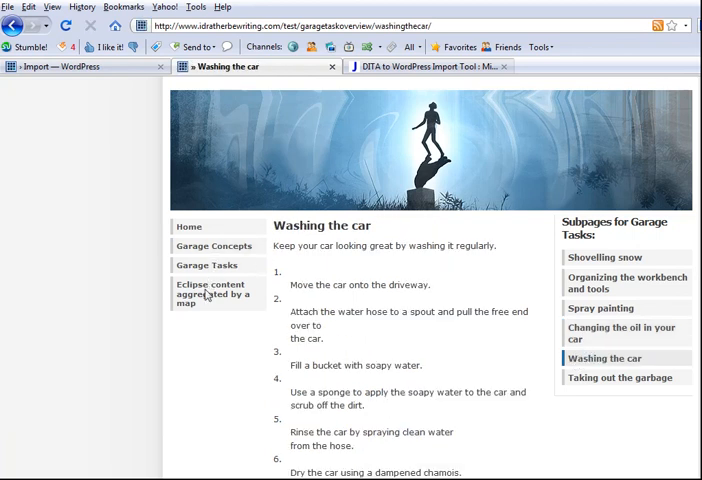
left_click(214, 294)
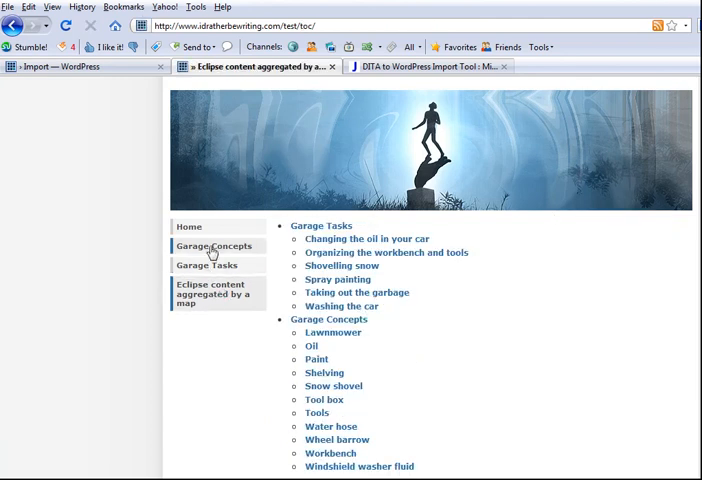
Open the Garage Concepts page listing its eleven subpages, then head to Garage Tasks.
left_click(214, 246)
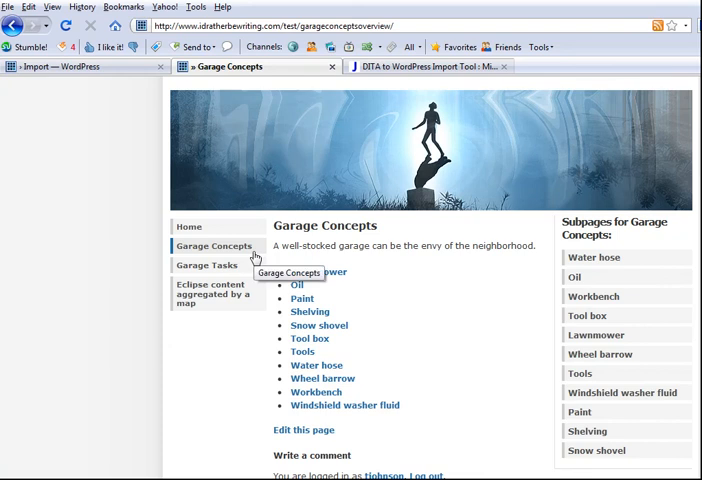
mouse_move(228, 265)
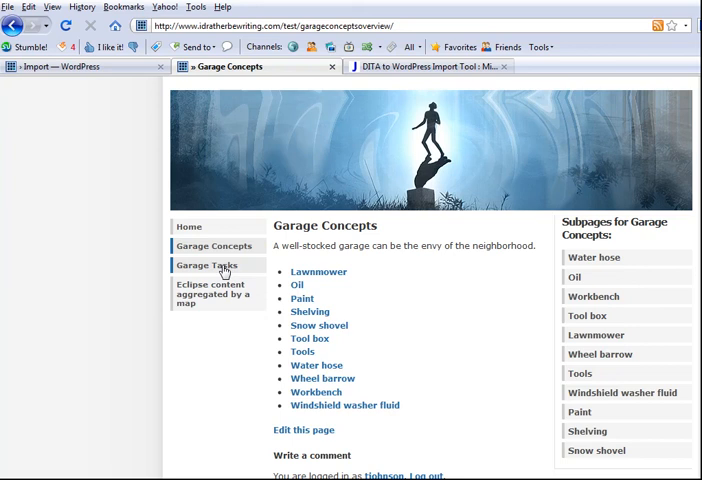
left_click(207, 265)
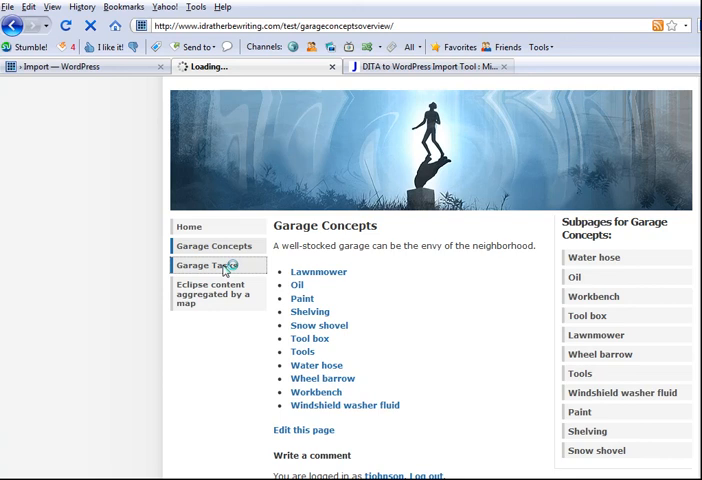
Open Garage Tasks and scroll through its six task subpages.
left_click(216, 265)
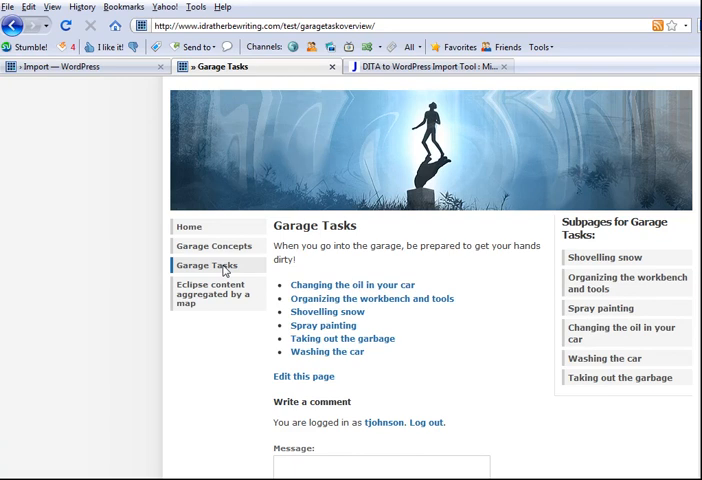
mouse_move(415, 367)
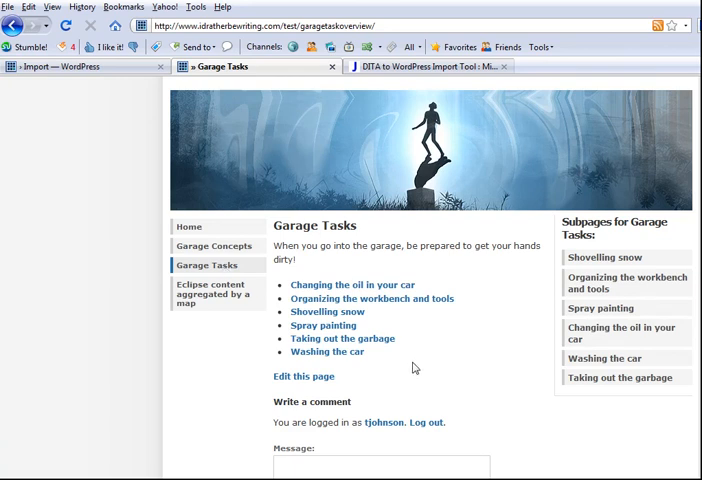
scroll("down", 3)
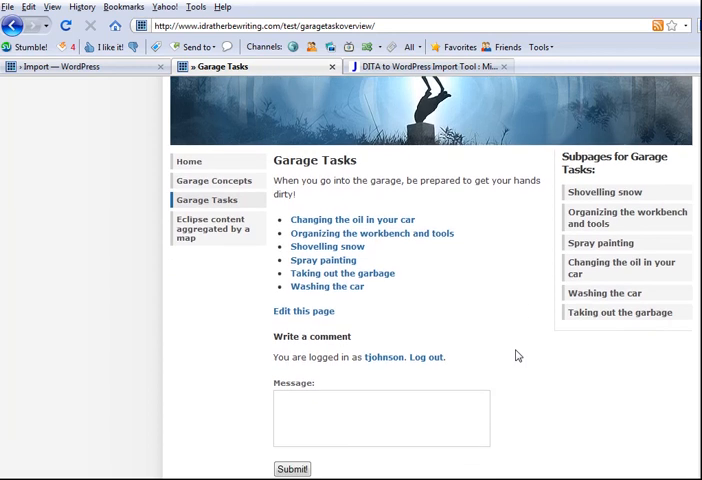
scroll("down", 3)
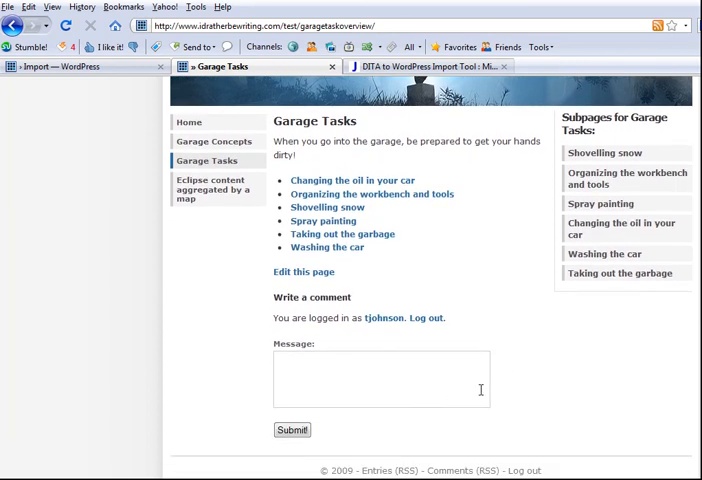
mouse_move(502, 304)
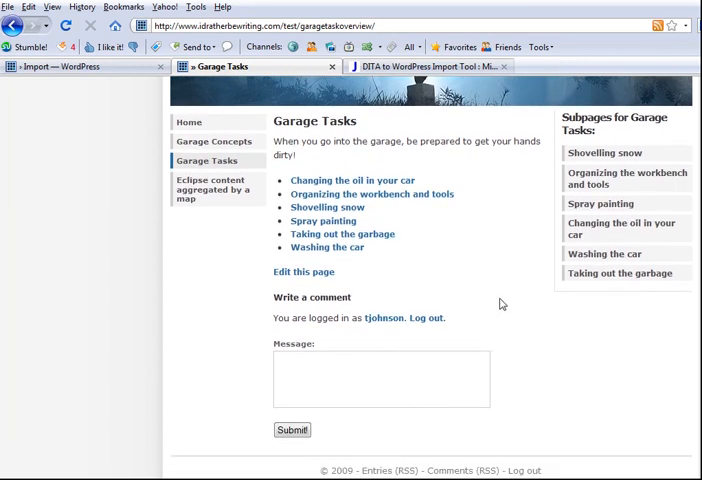
scroll("down", 3)
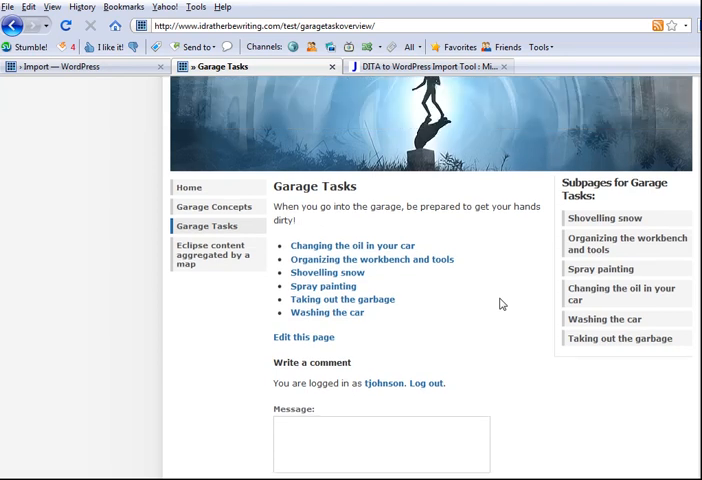
scroll("up", 3)
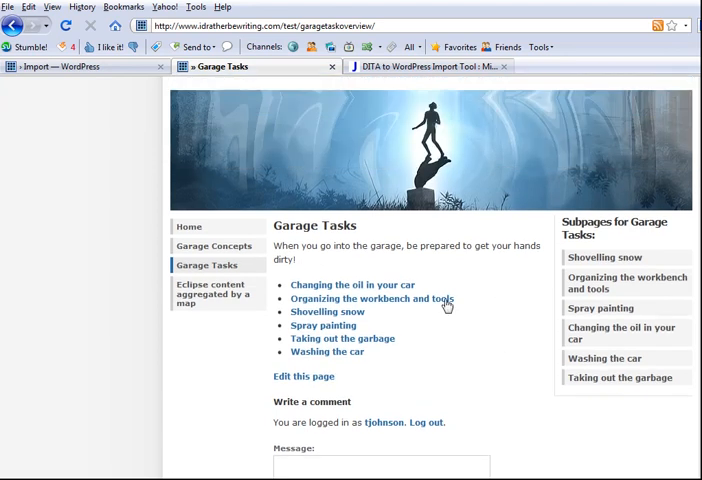